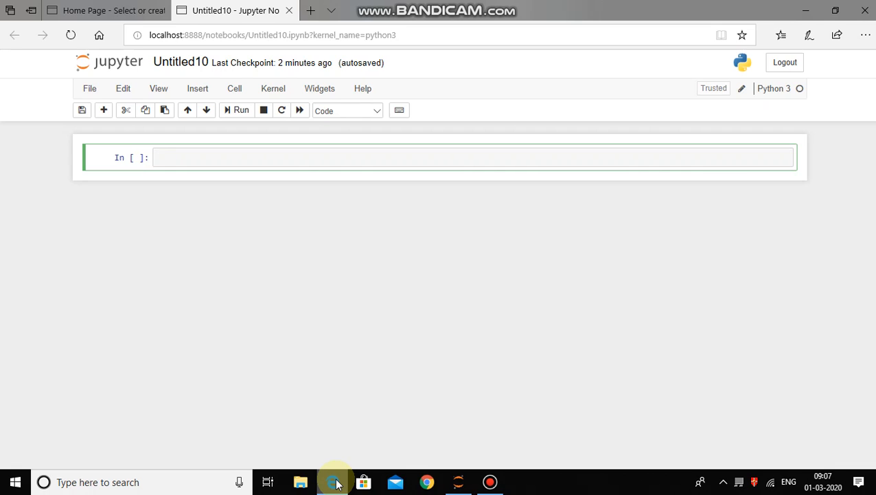
Write the comment '# Declaring Varibales and assigning values to the' and start a new line.
type("#")
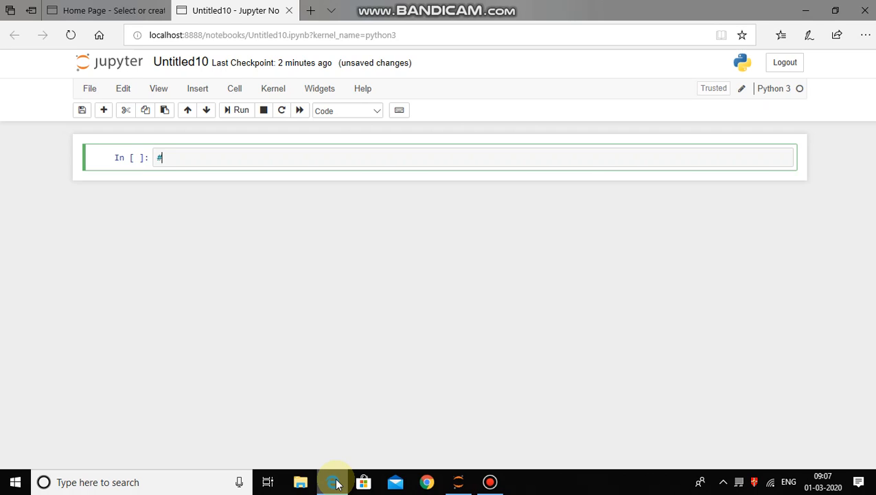
type("De")
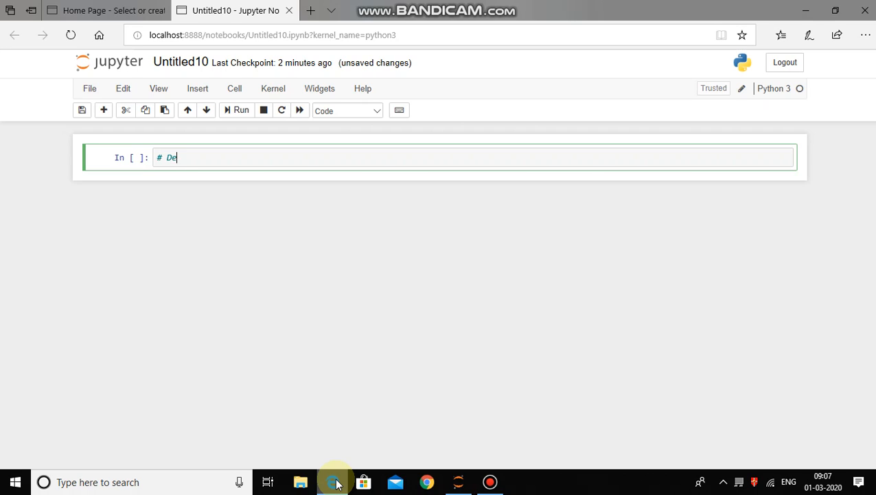
type("claring Va")
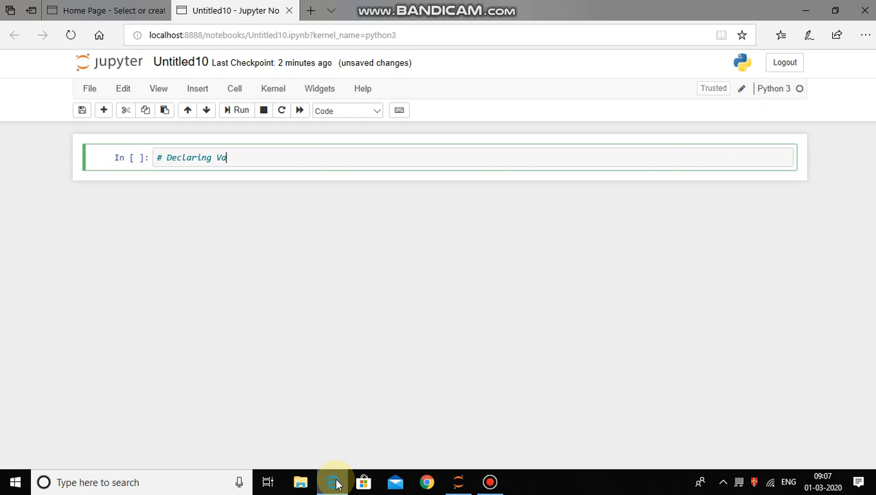
type("ribales")
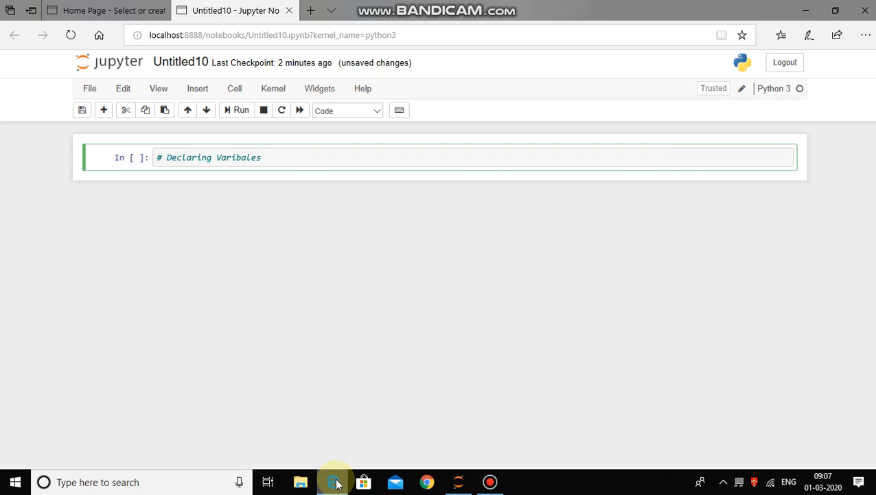
type("and assig")
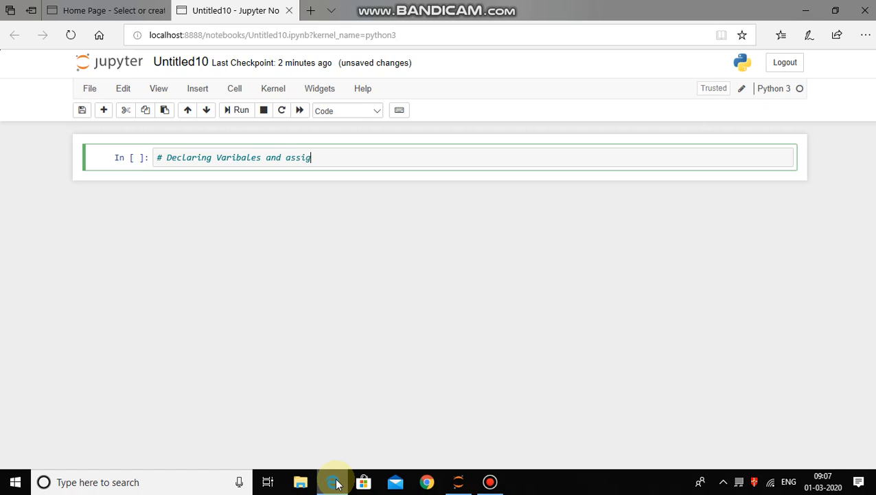
type("ning values")
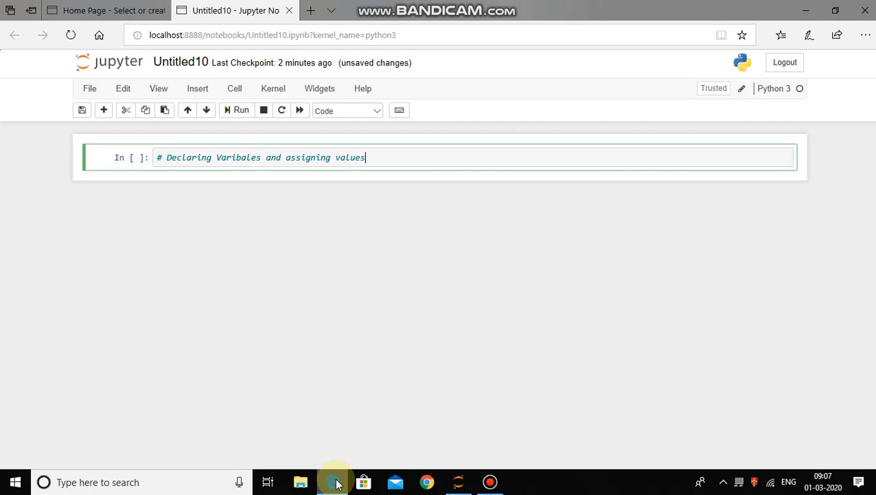
type("to the")
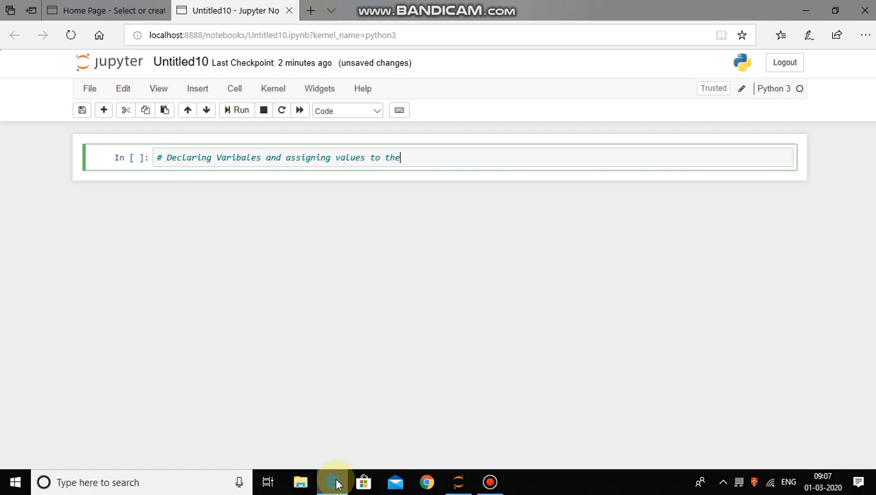
key("Return")
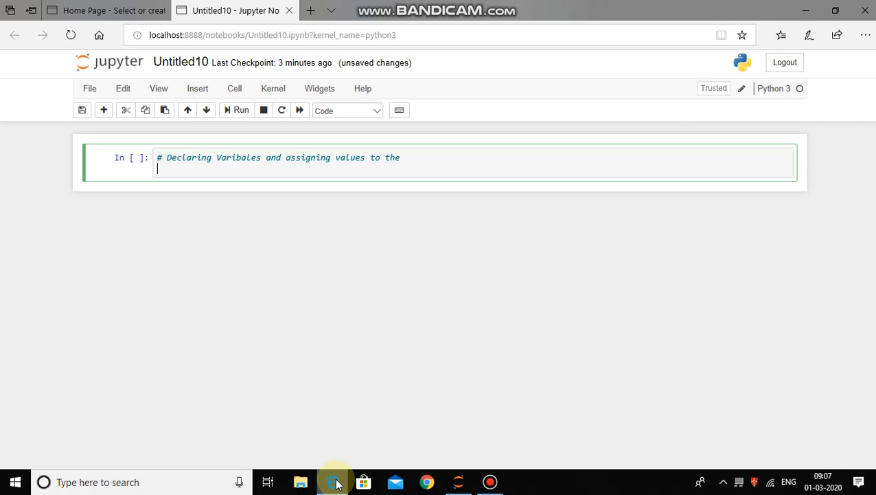
Assign Var_1 =5 and Var_2=5.5 on separate lines under the comment.
type("Var")
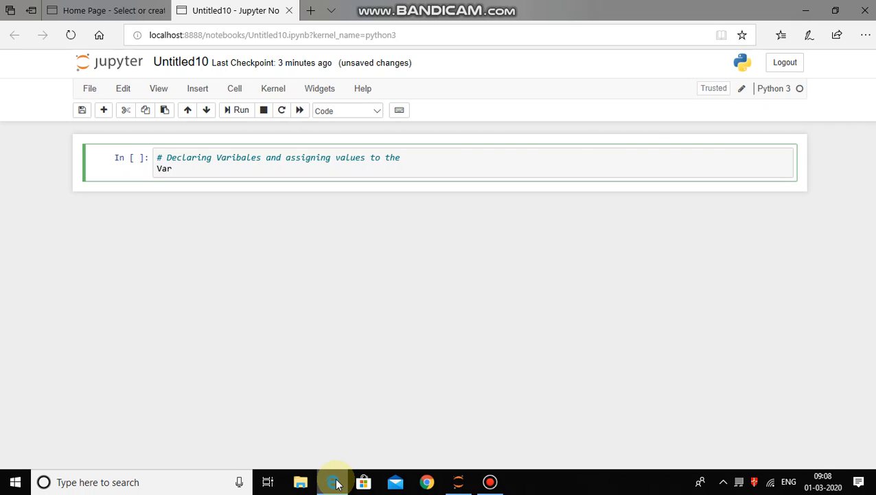
type("_1")
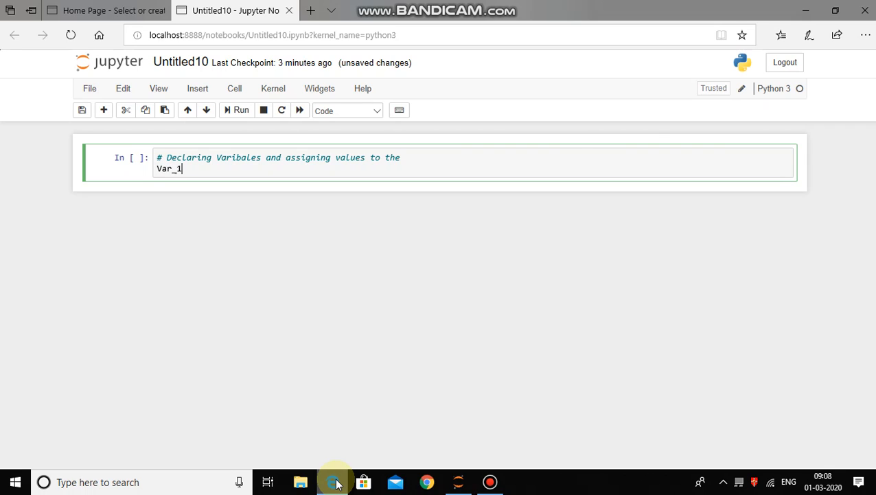
type("=5")
type("Va")
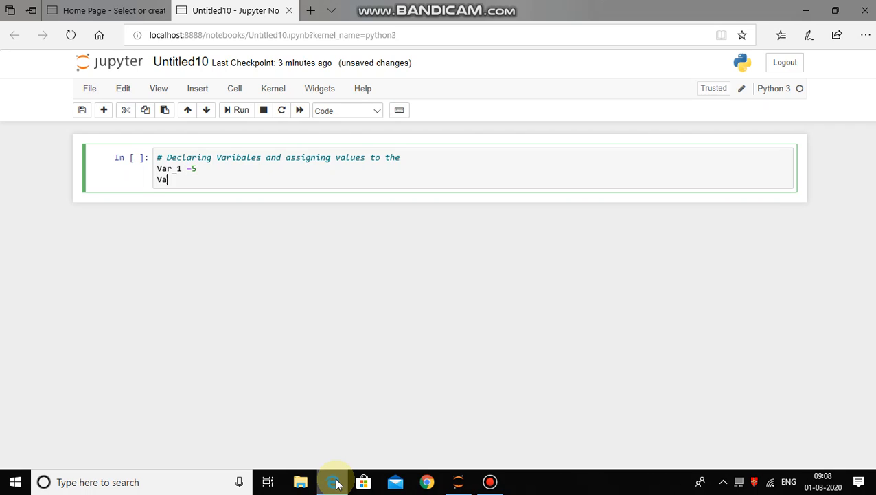
type("r_2")
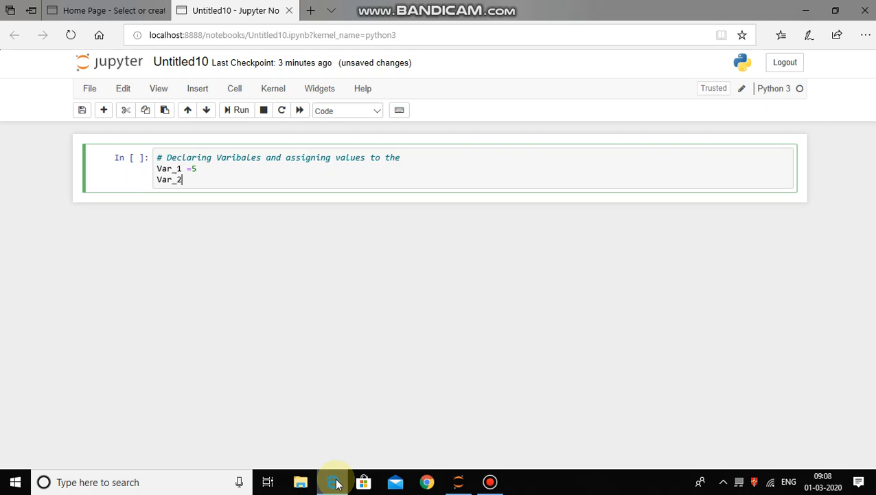
type("=5.5")
type("var")
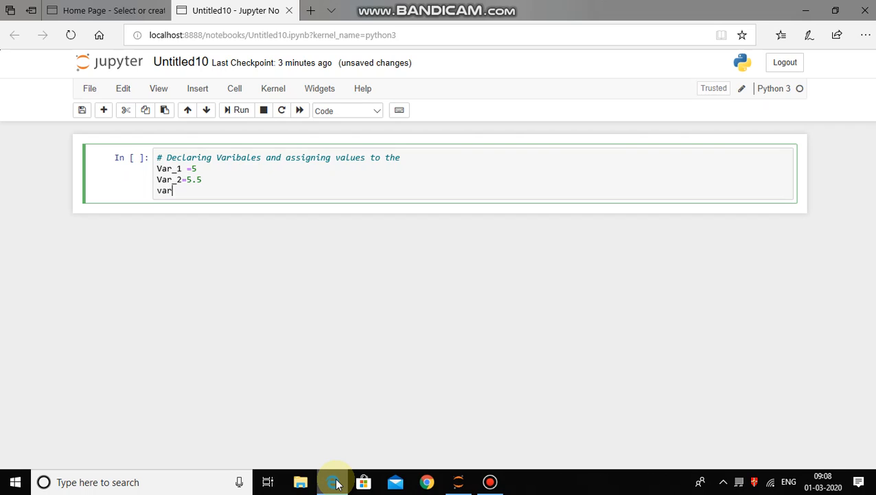
Assign var_3=" True" and var_4 = "Machine learning" on the next lines.
type("_3")
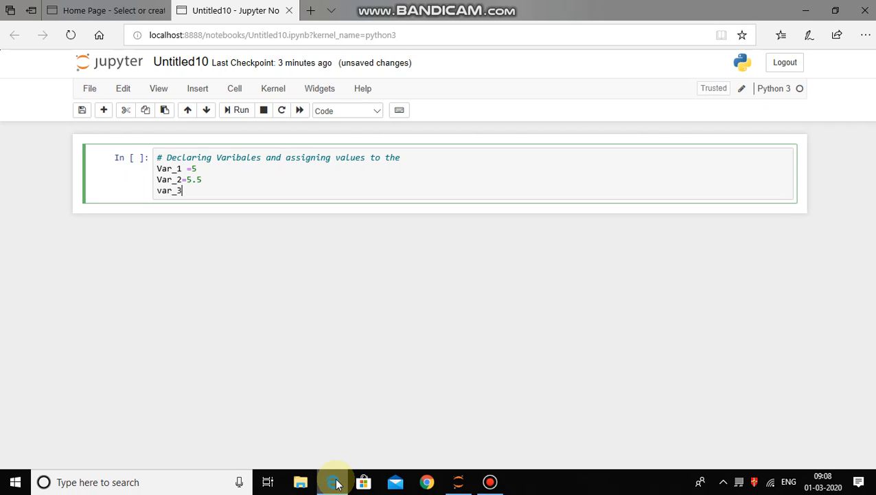
type("=\" Tru")
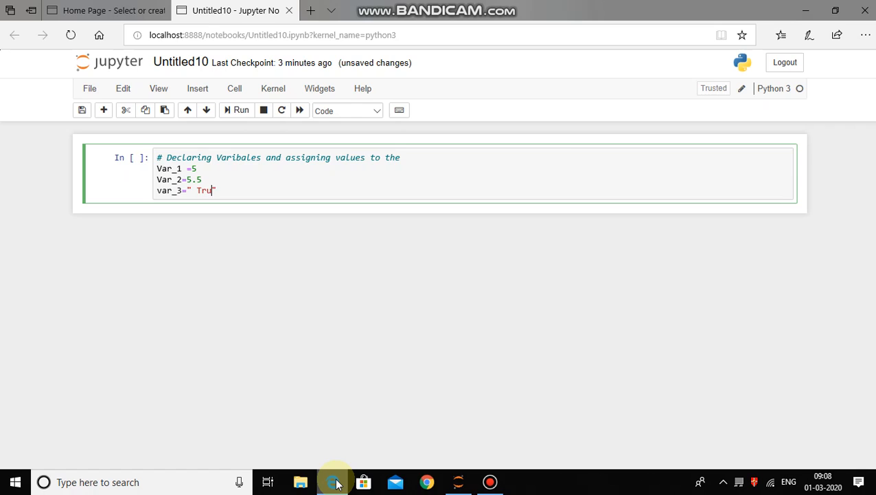
type("e\"")
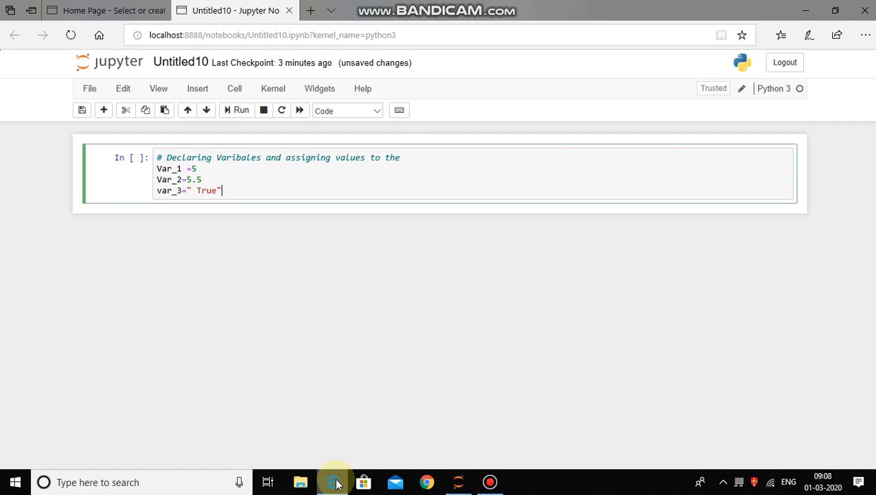
type("var_4")
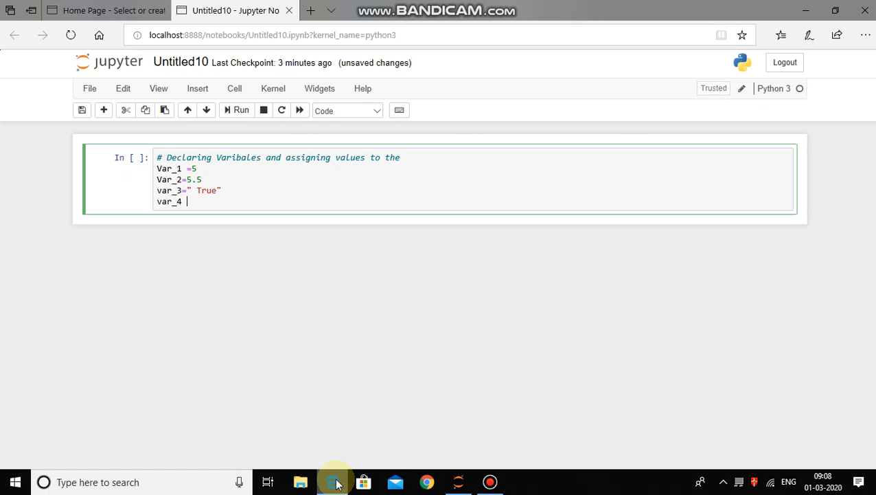
type("= \"\"")
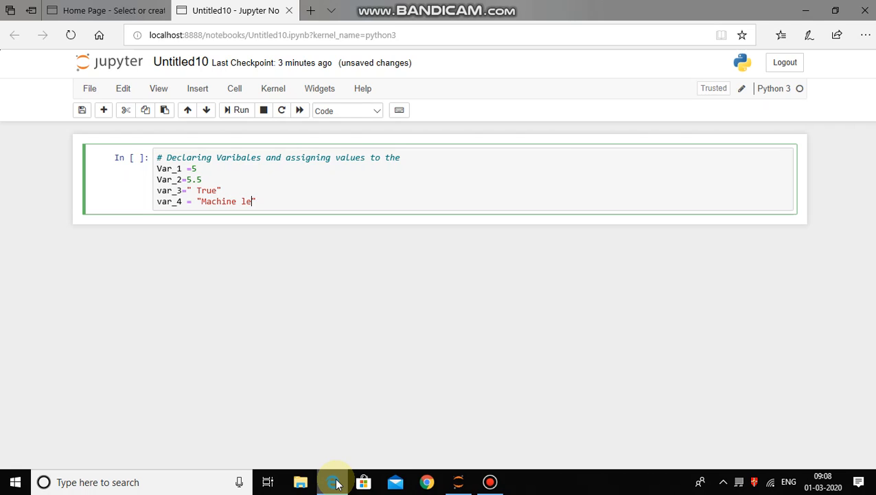
type("arning")
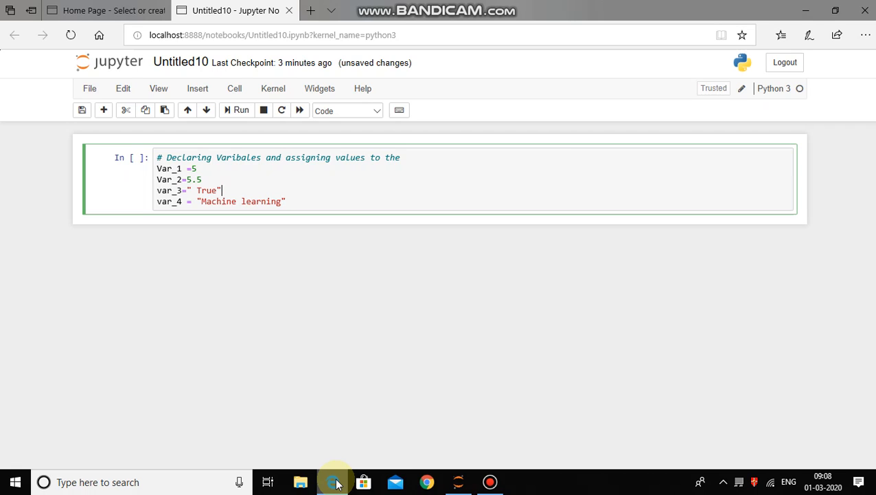
left_click(203, 200)
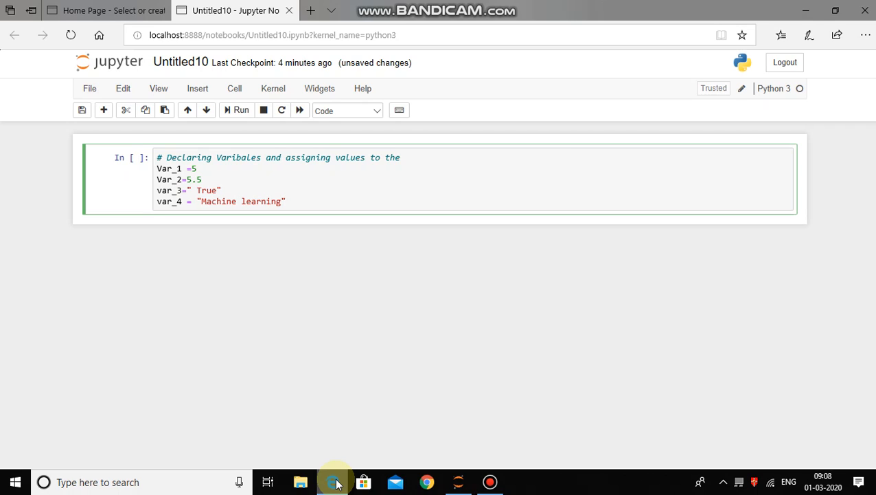
left_click(289, 200)
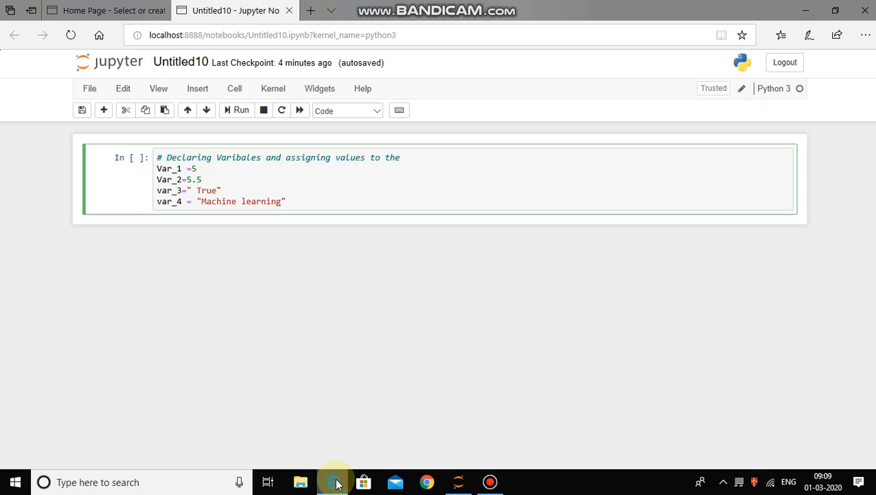
Run the variable-declaring cell as In [1], leaving a new empty cell below.
key("ctrl+a")
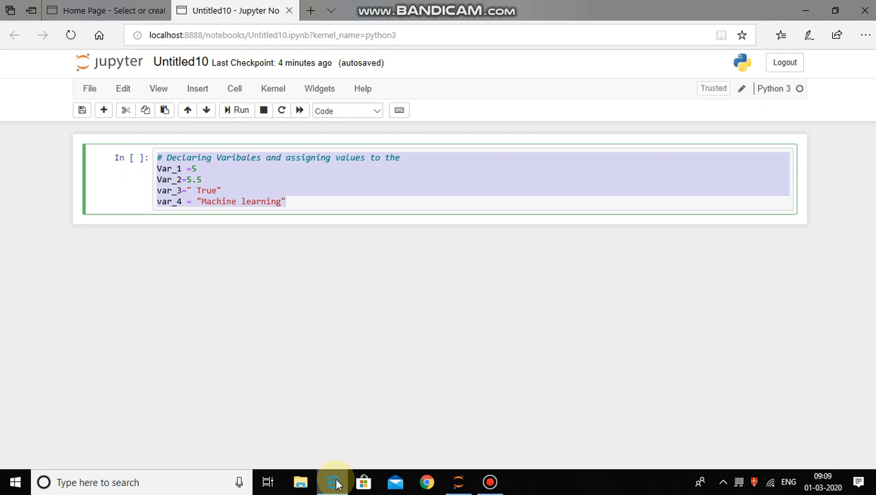
left_click(236, 110)
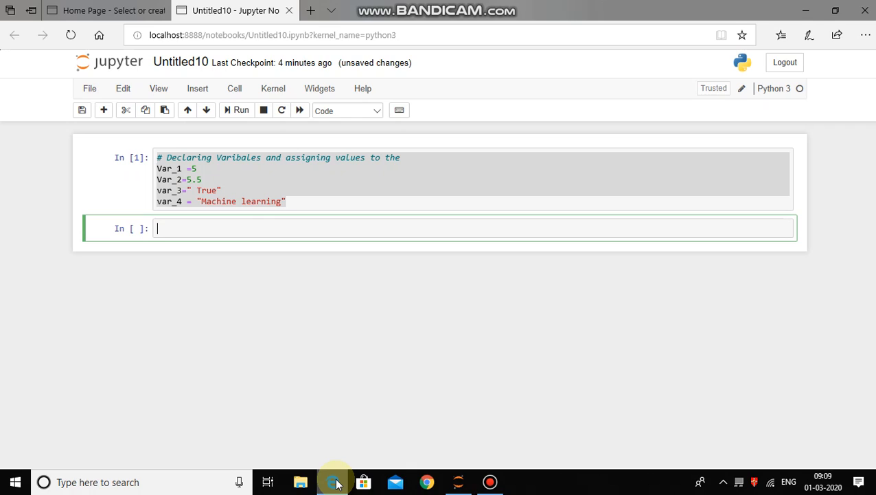
Write the comment '# Displaying values stored into memory varibles' in the new cell.
type("#")
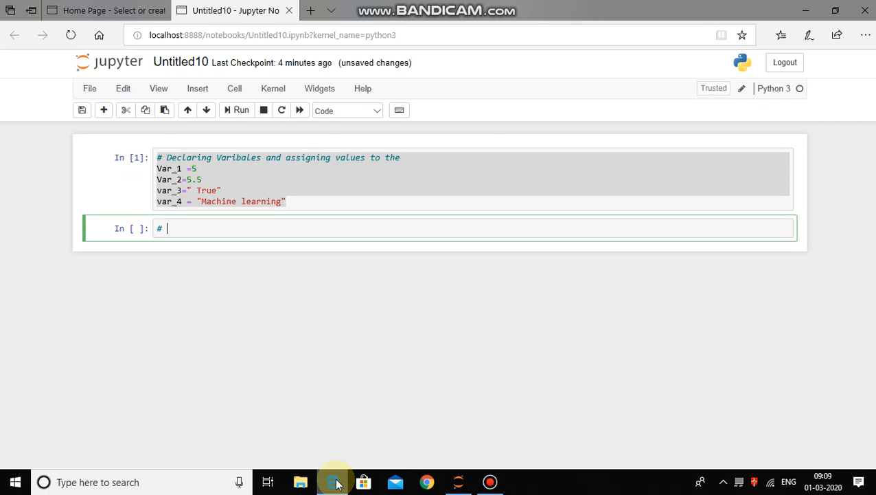
type("Displyin")
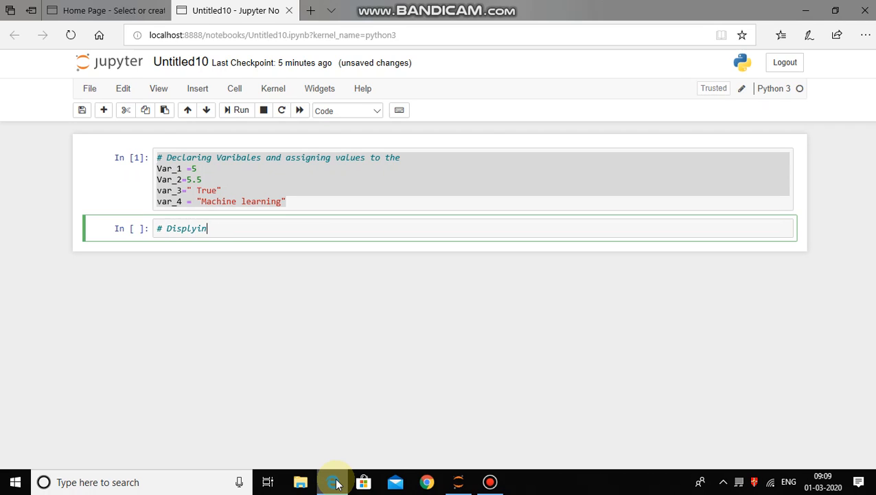
type("g values s")
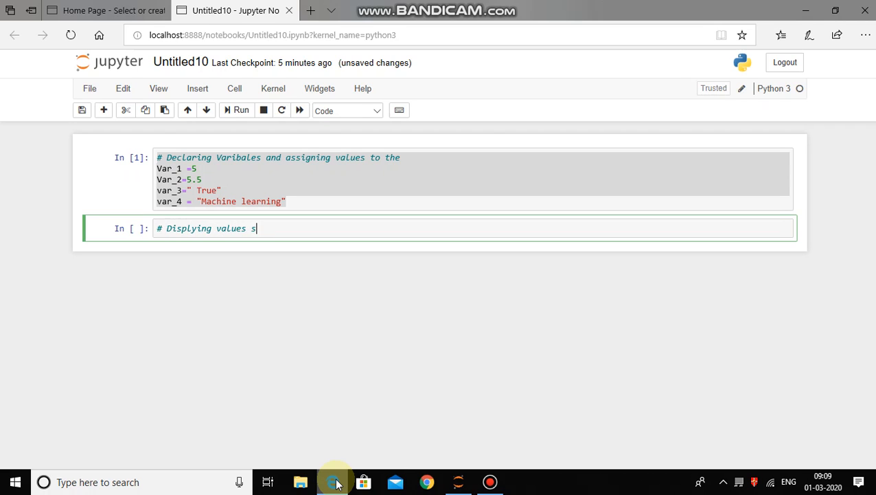
type("tored into")
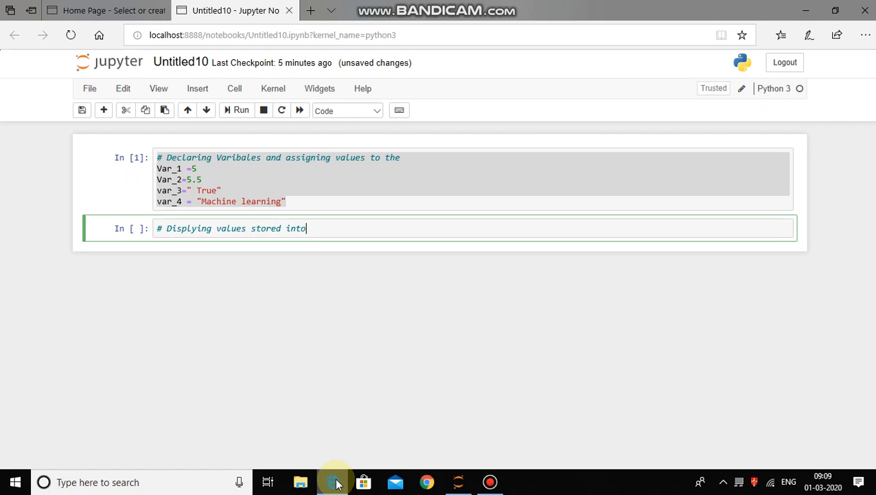
type("memor")
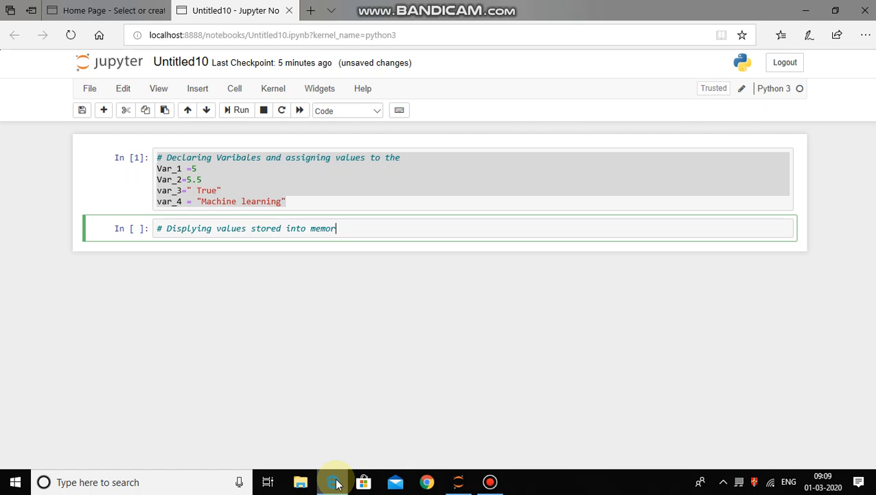
type("varib\\")
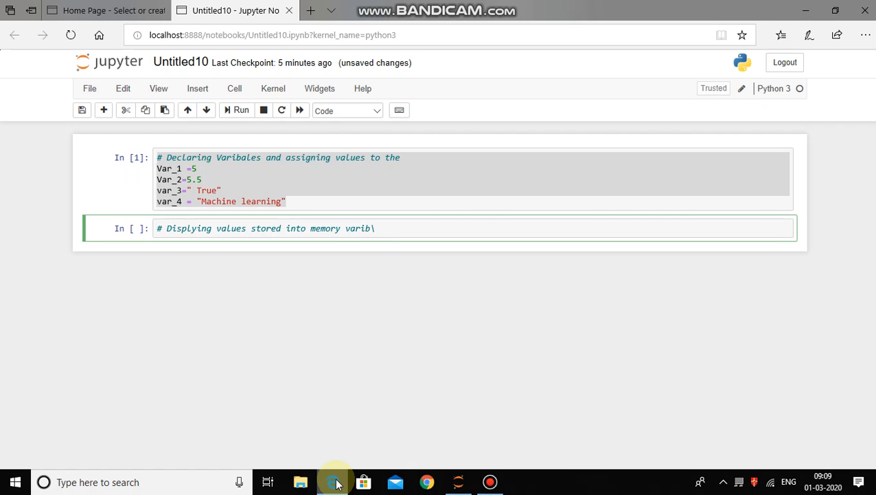
key("Backspace")
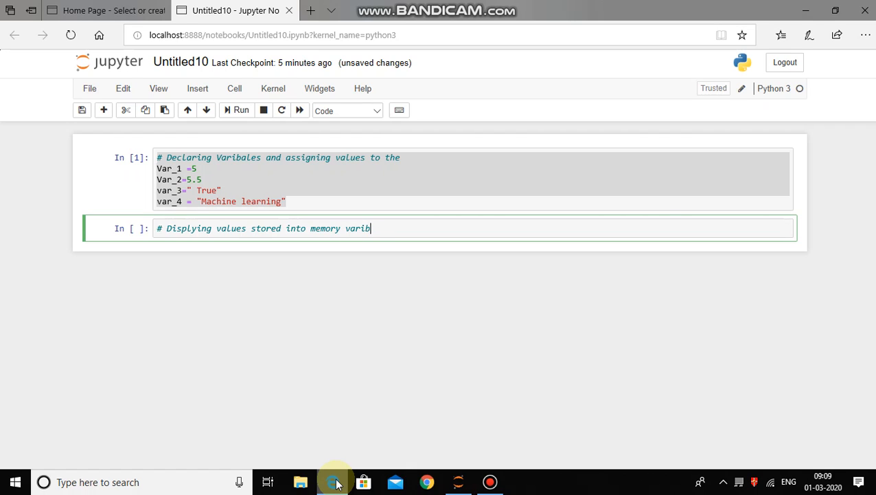
type("les")
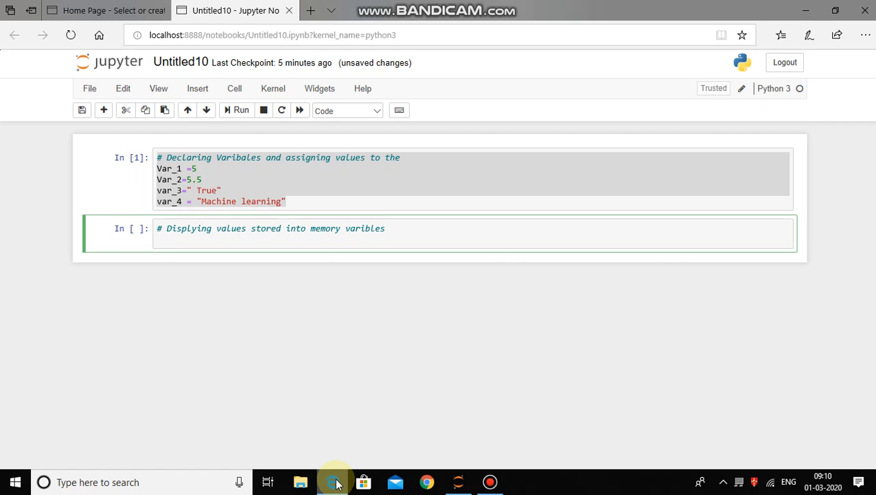
Begin a print statement with the label "The value Stored in varibale no 1=".
type("print")
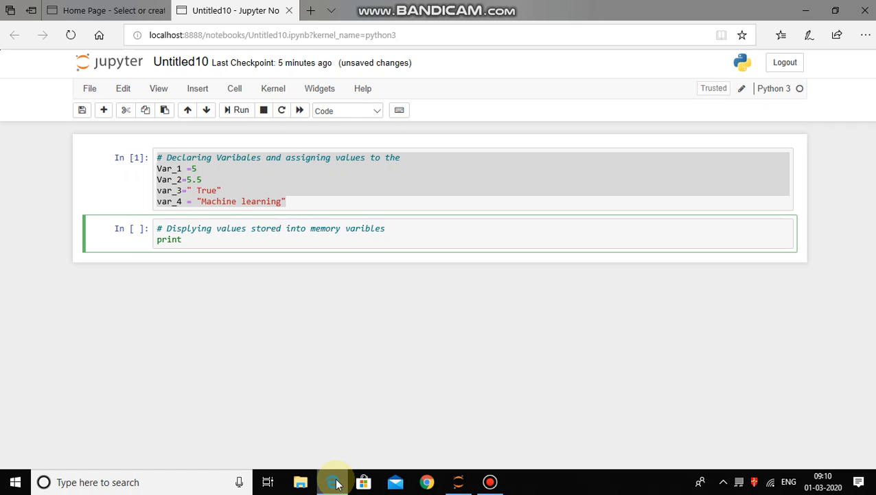
type("(\"\")")
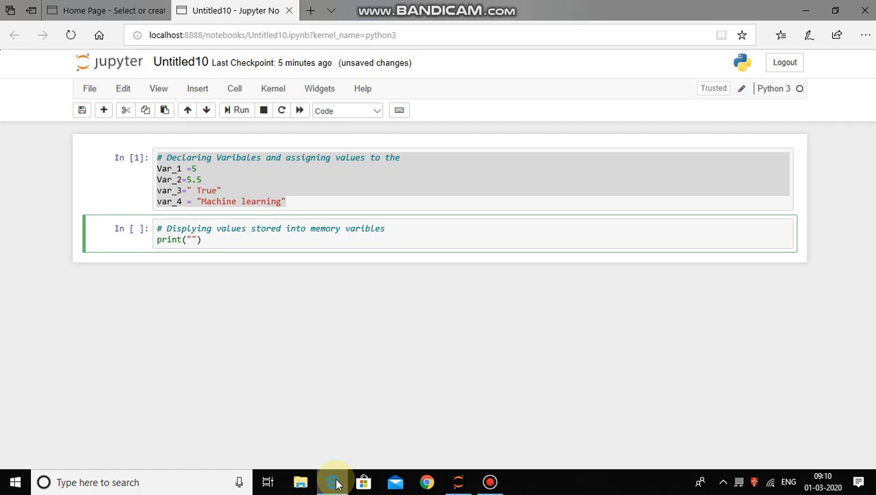
type("The value")
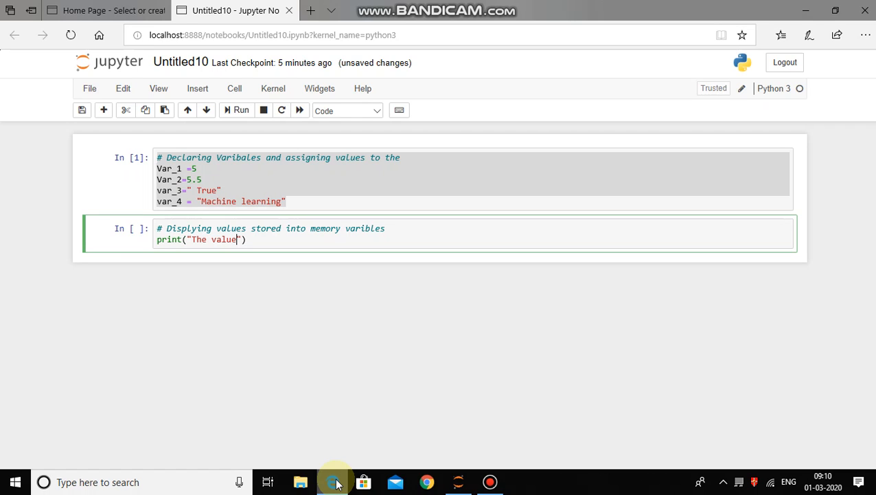
type("Stor")
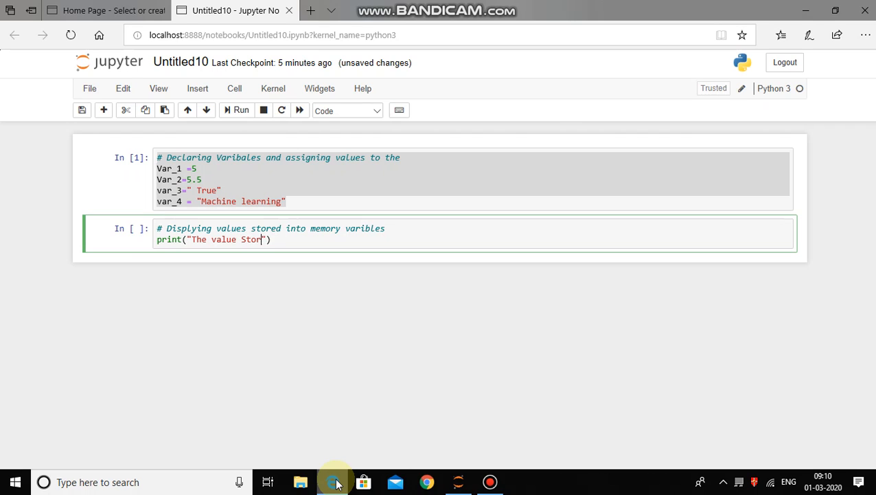
type("ed in va")
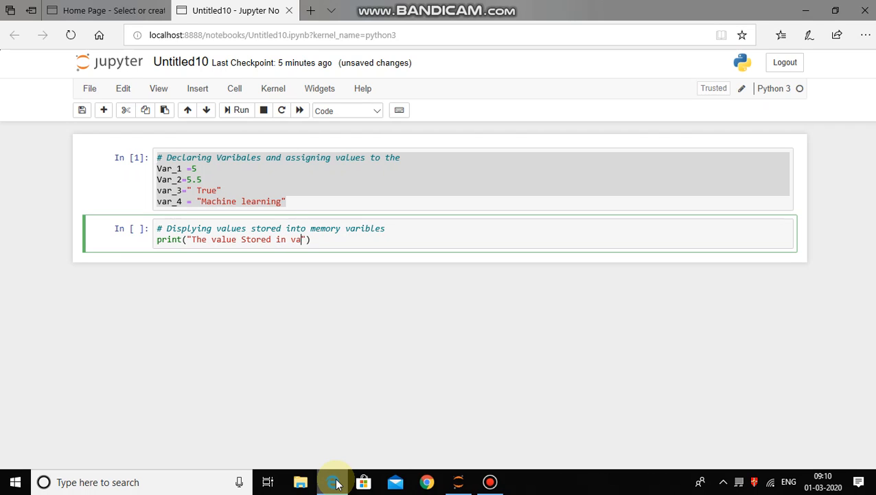
type("ribale no")
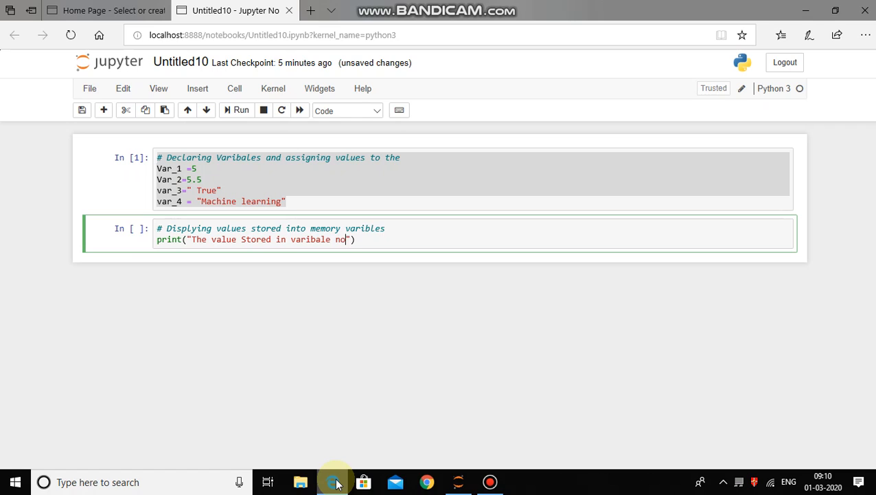
type("1=")
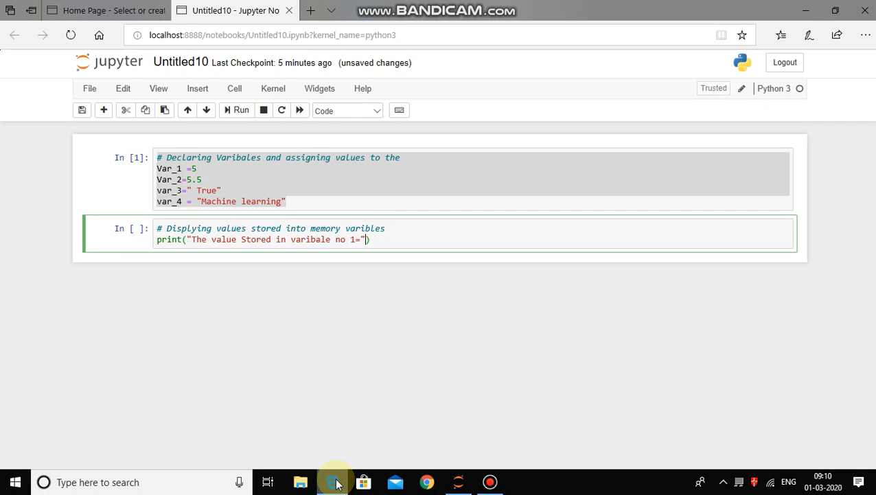
Complete the print with Var_1 as the second argument and run the cell.
type(",")
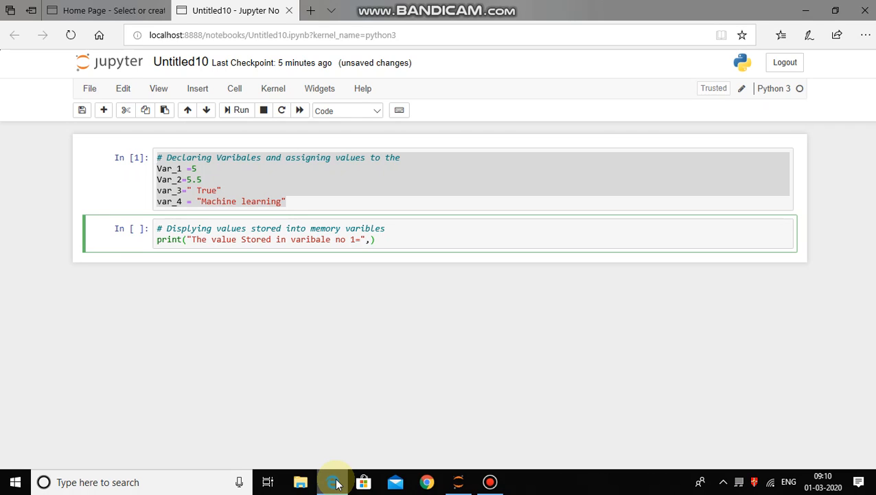
type("Var")
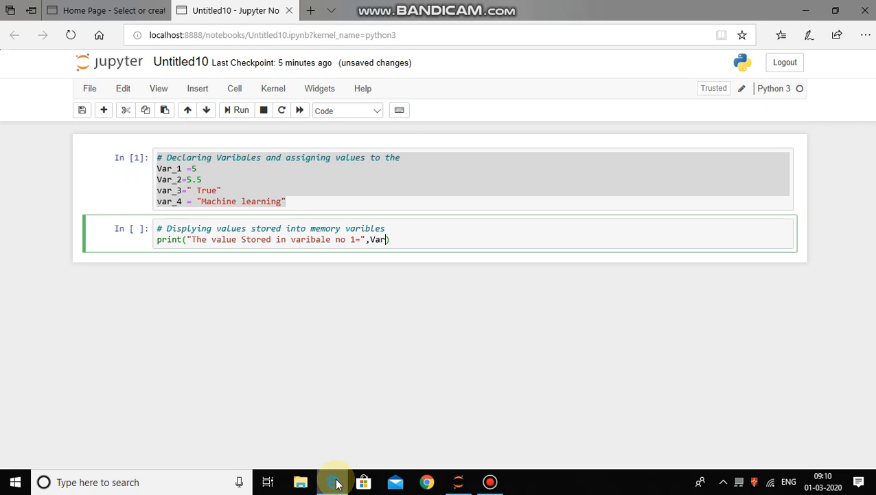
type("_1")
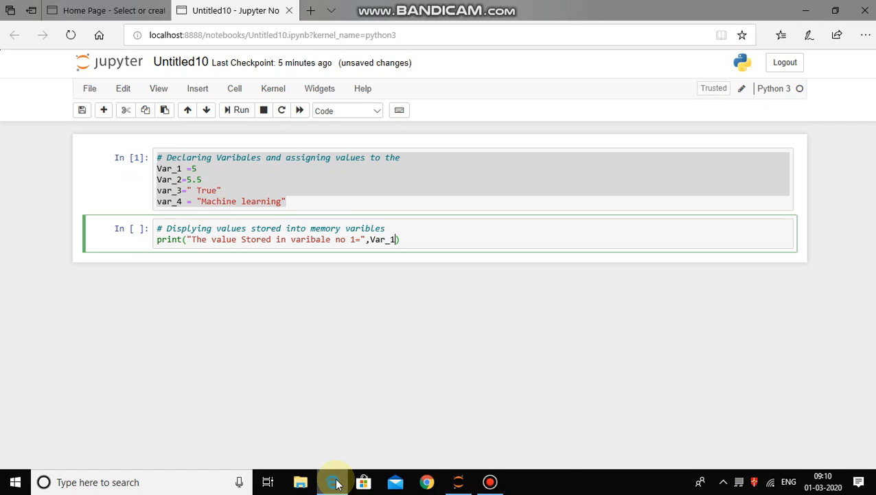
type(")")
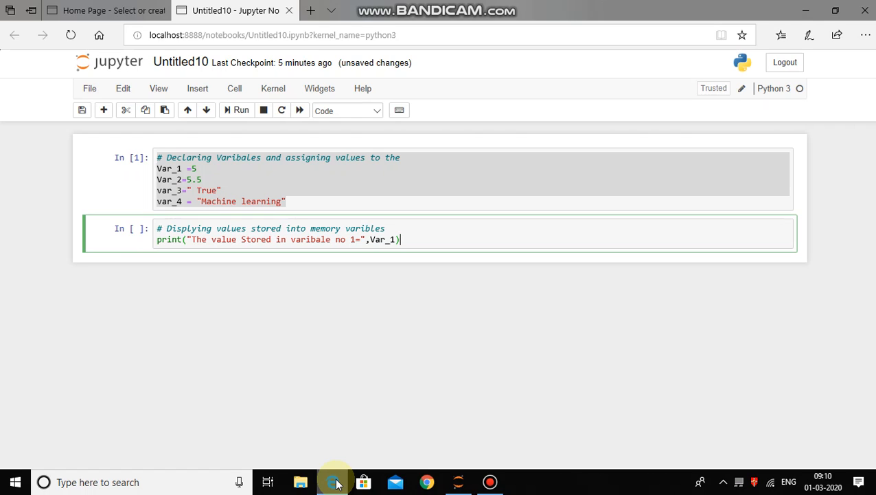
left_click(241, 110)
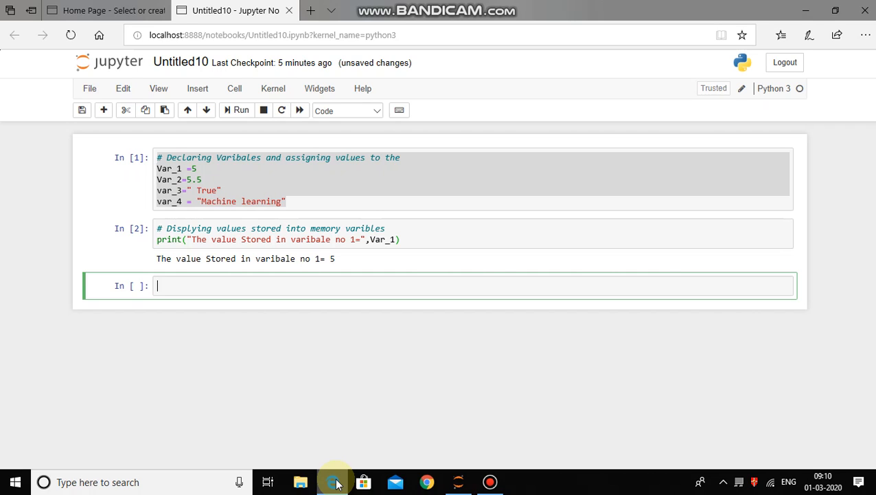
Begin entering 'typ' in the new empty cell after the print output appears.
type("typ")
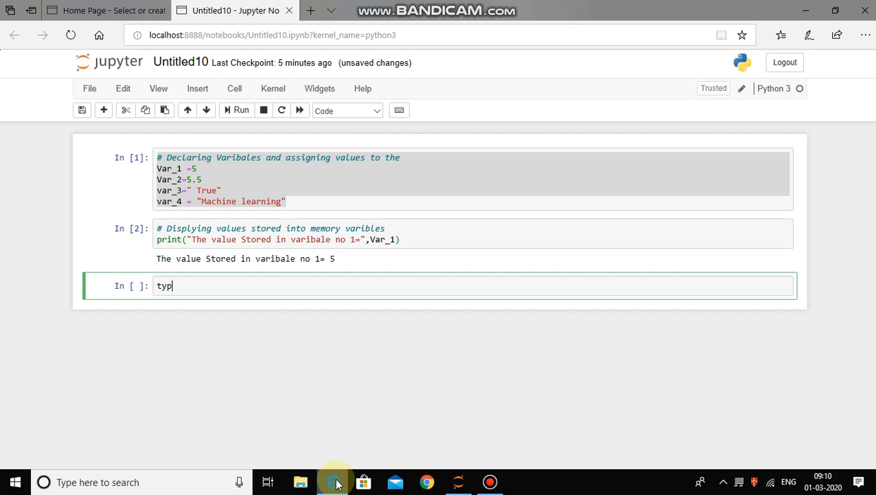
Complete type(Var_1) and run the cell, which outputs int.
type("e(va")
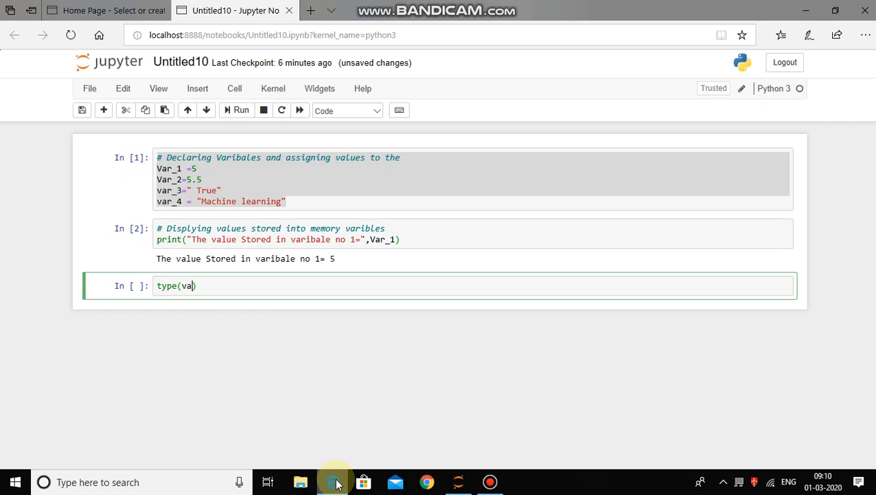
type("Va")
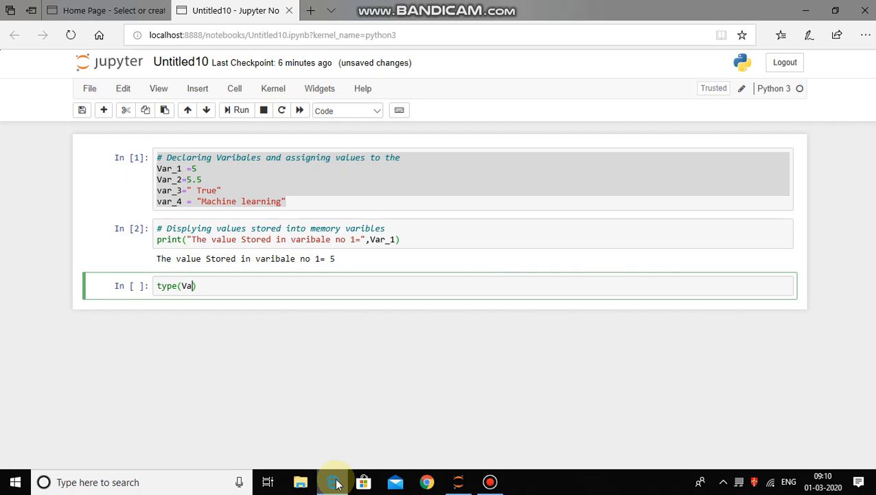
type("r_")
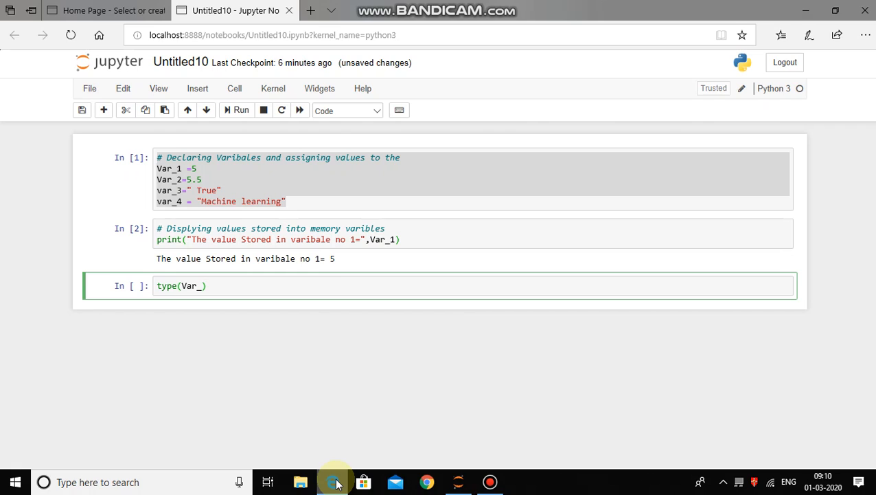
type("1")
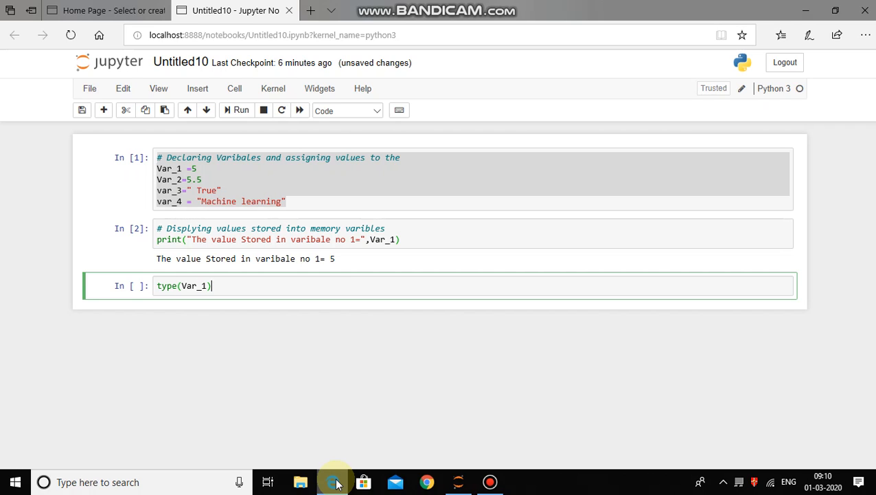
left_click(236, 110)
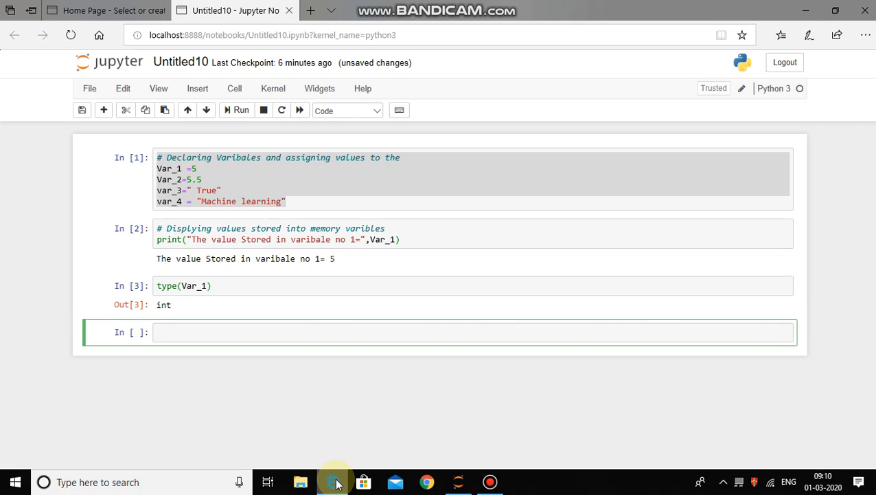